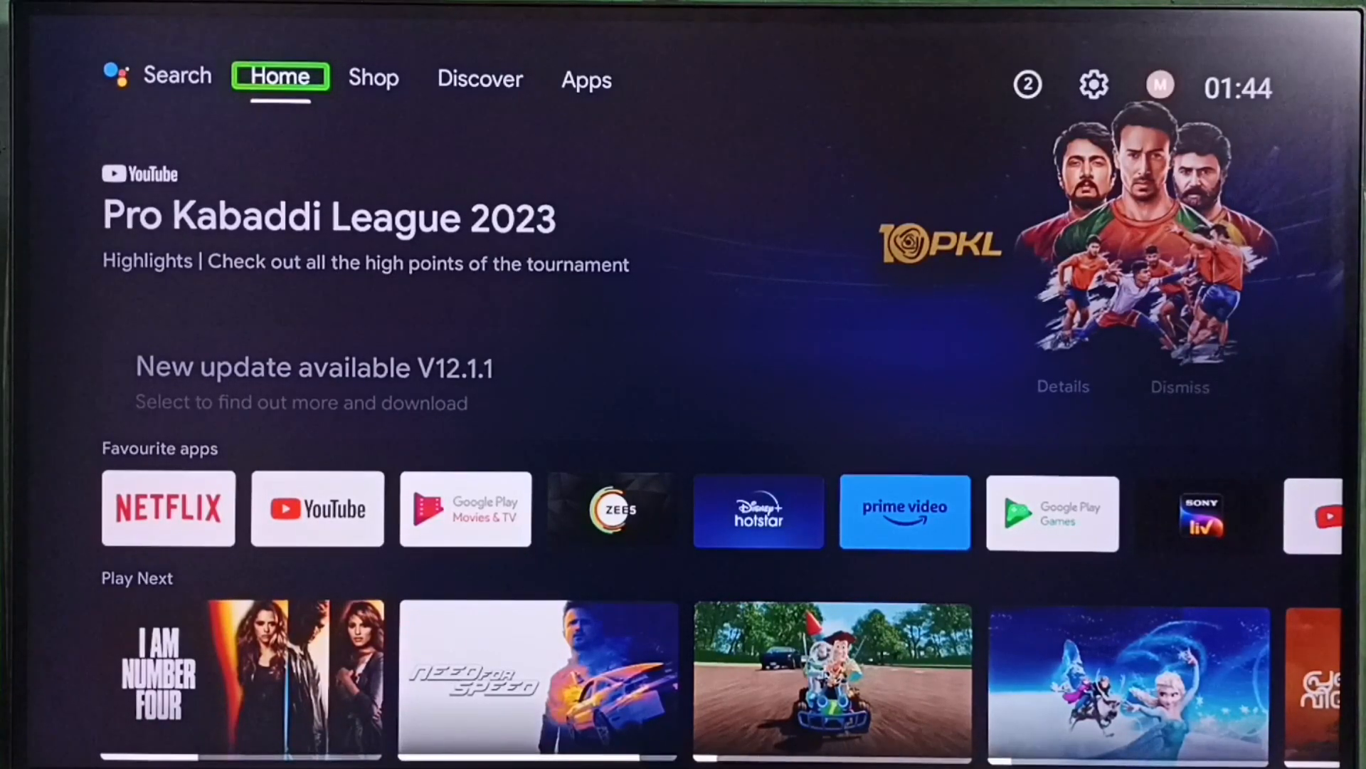
# Step: Move across the home tabs past Discover to the Apps page of installed apps
pyautogui.click(480, 78)
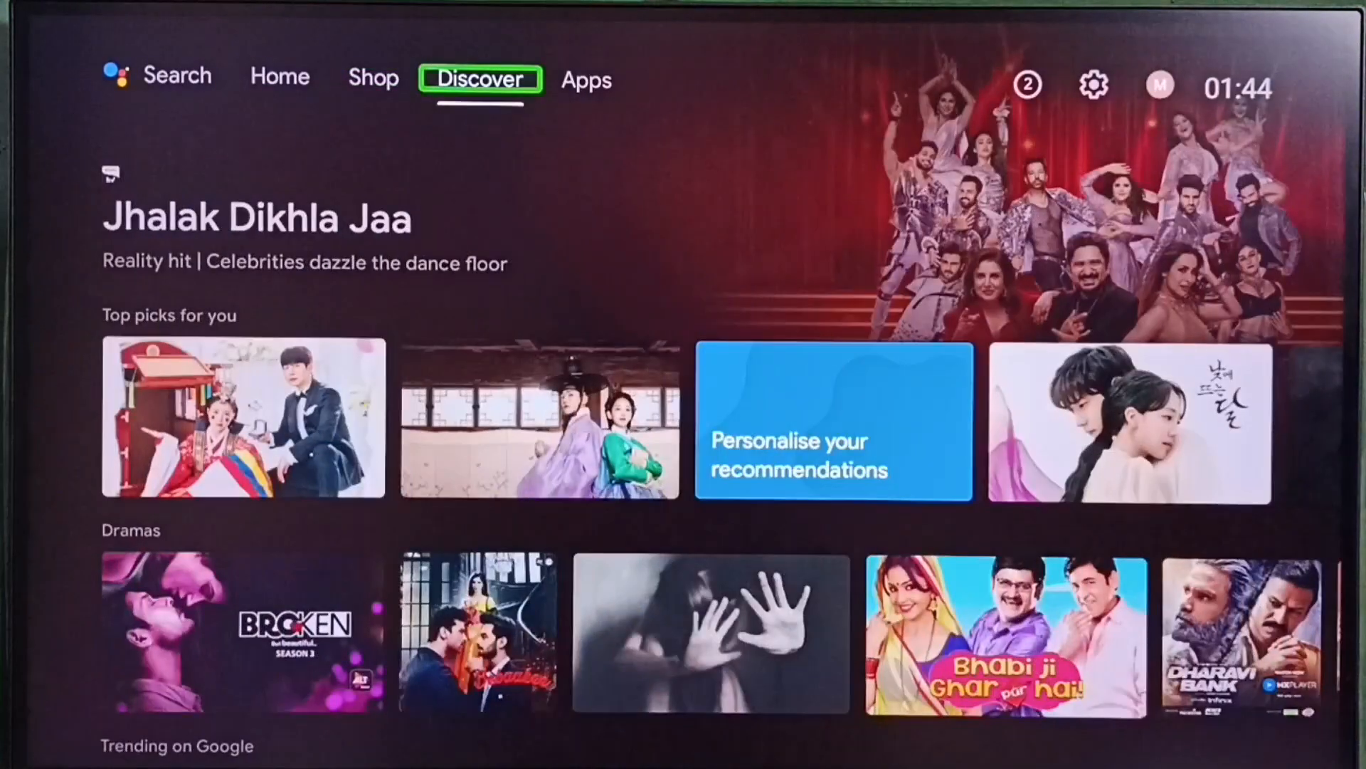
pyautogui.click(587, 80)
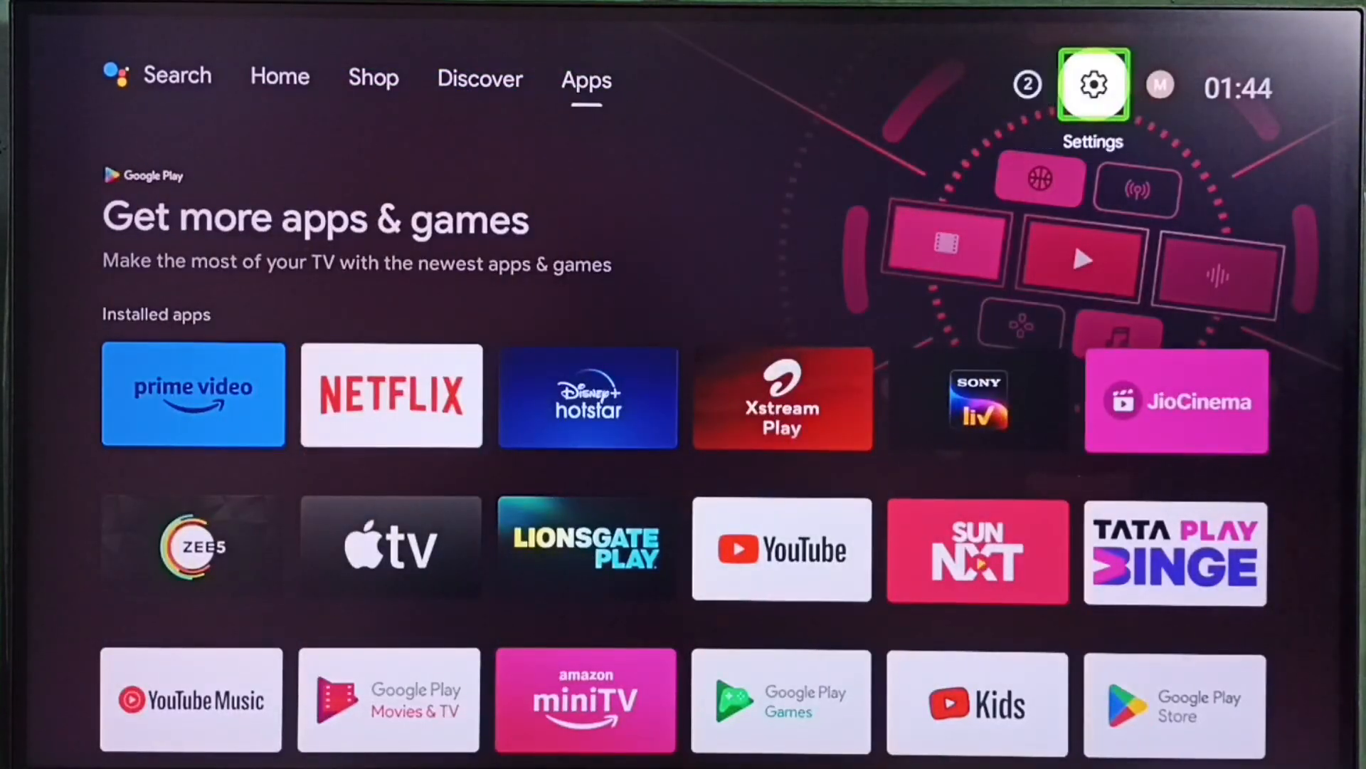
# Step: Navigate Settings > Device Preferences > Storage > Internal shared storage
pyautogui.click(1093, 84)
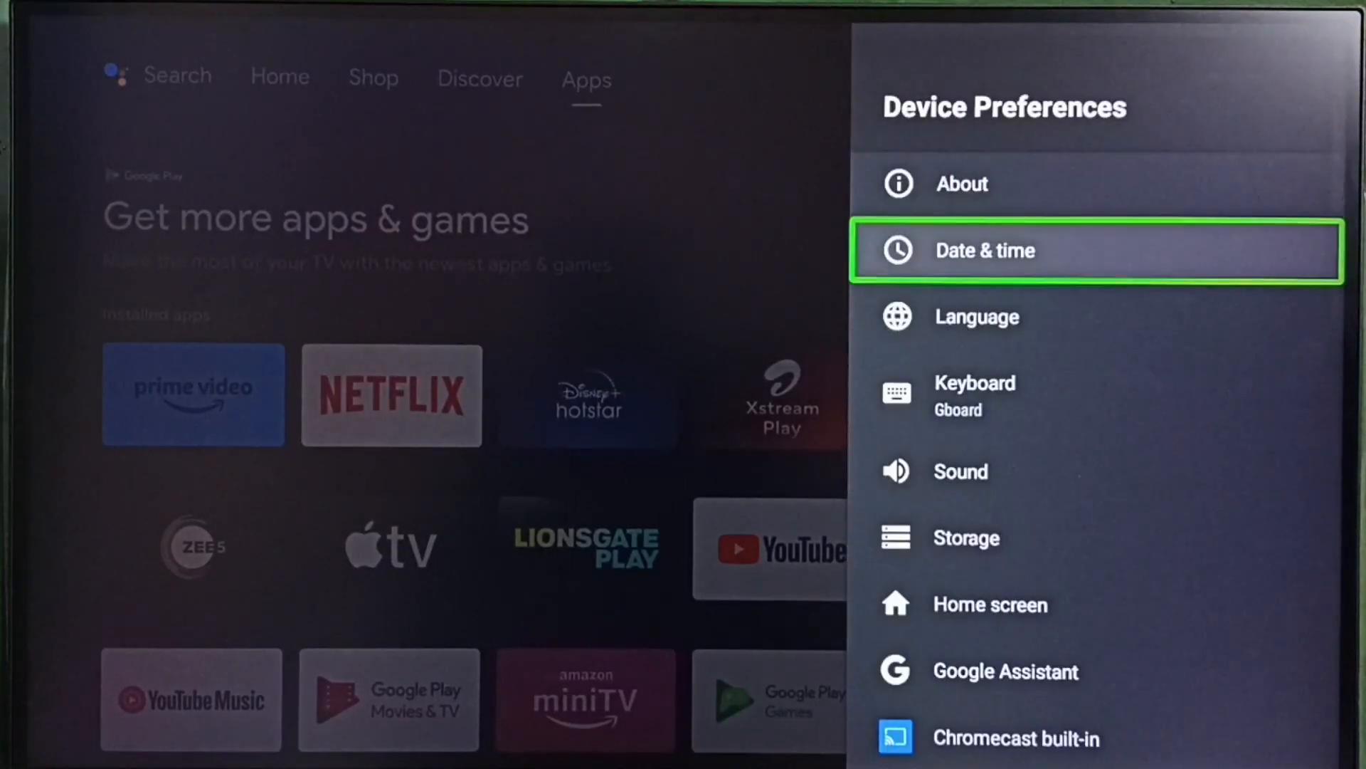
pyautogui.scroll(-3)
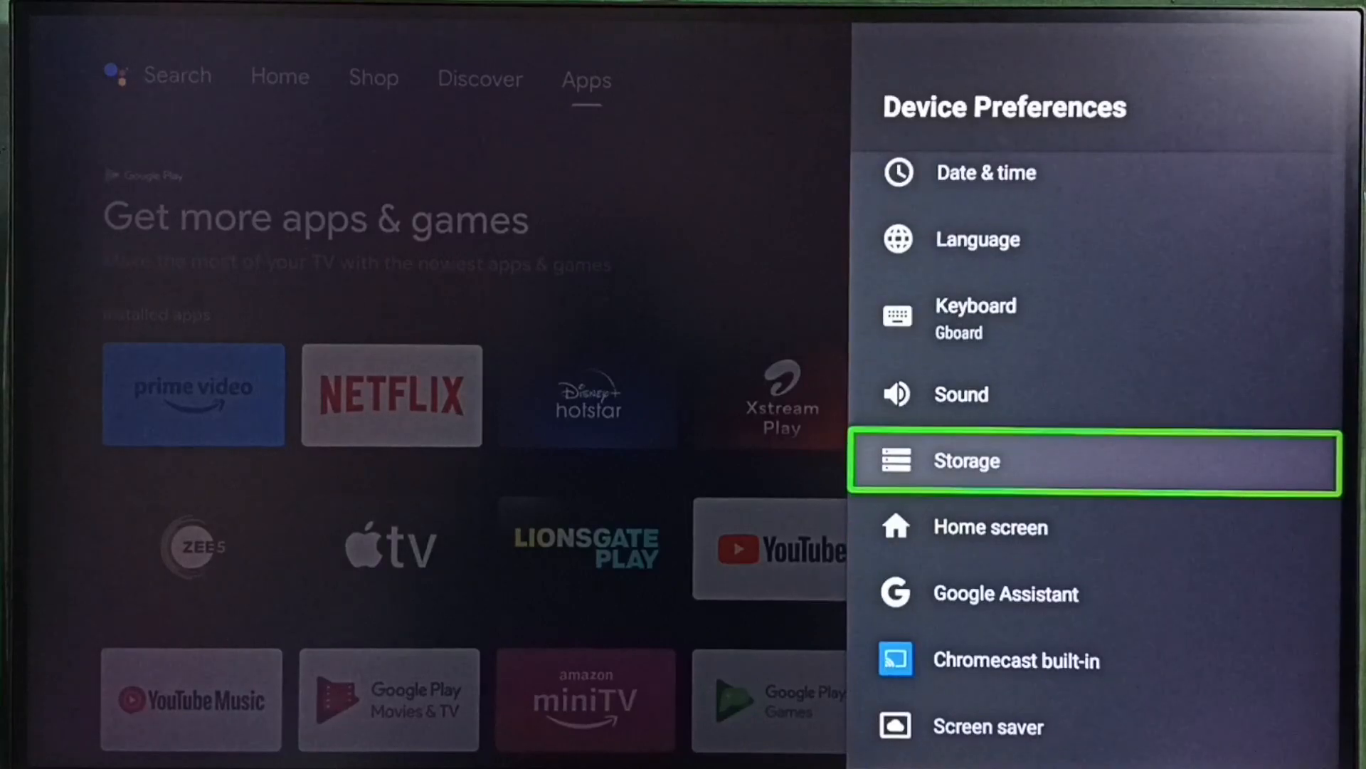
pyautogui.click(965, 461)
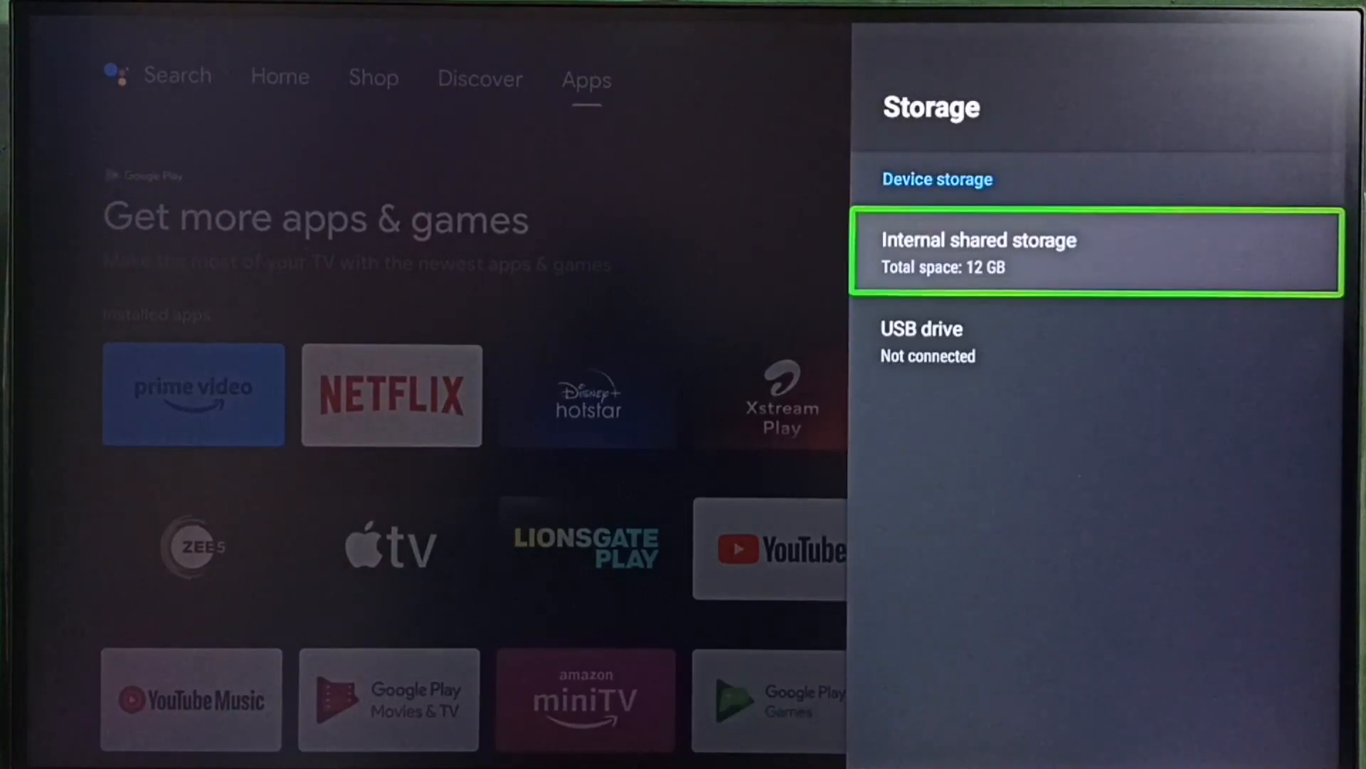
pyautogui.click(1094, 253)
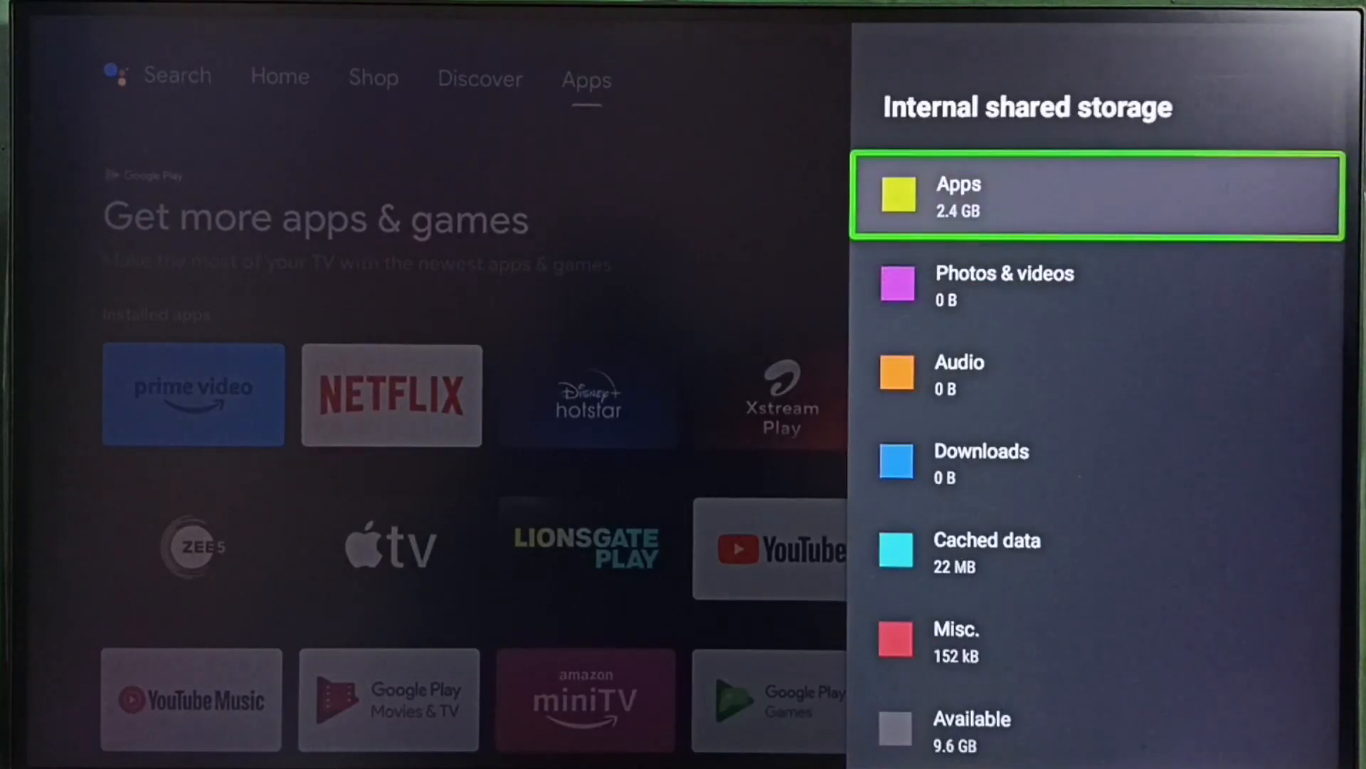
# Step: Select Cached data (22 MB) to bring up the clear-cache confirmation prompt
pyautogui.scroll(-3)
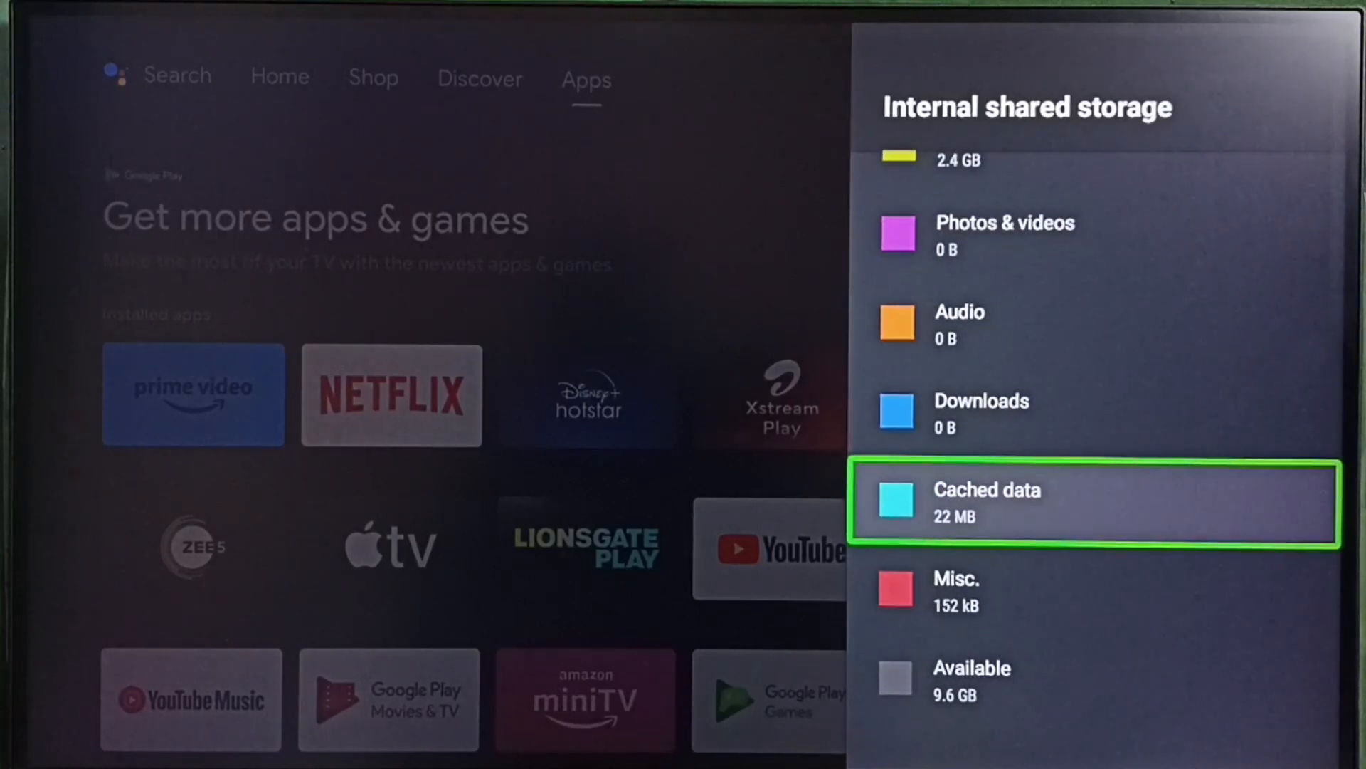
pyautogui.click(1094, 504)
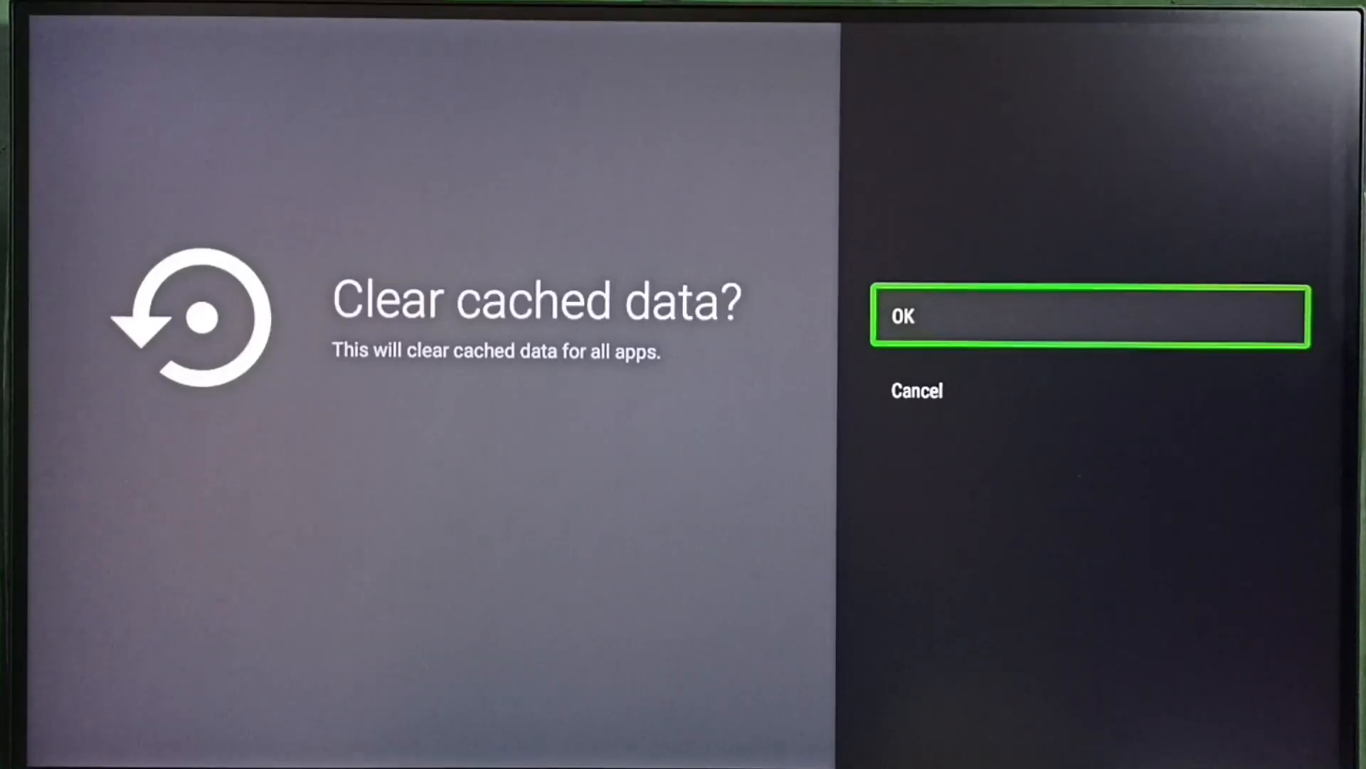
# Step: Confirm OK in the 'Clear cached data?' dialog for all apps
pyautogui.click(1086, 316)
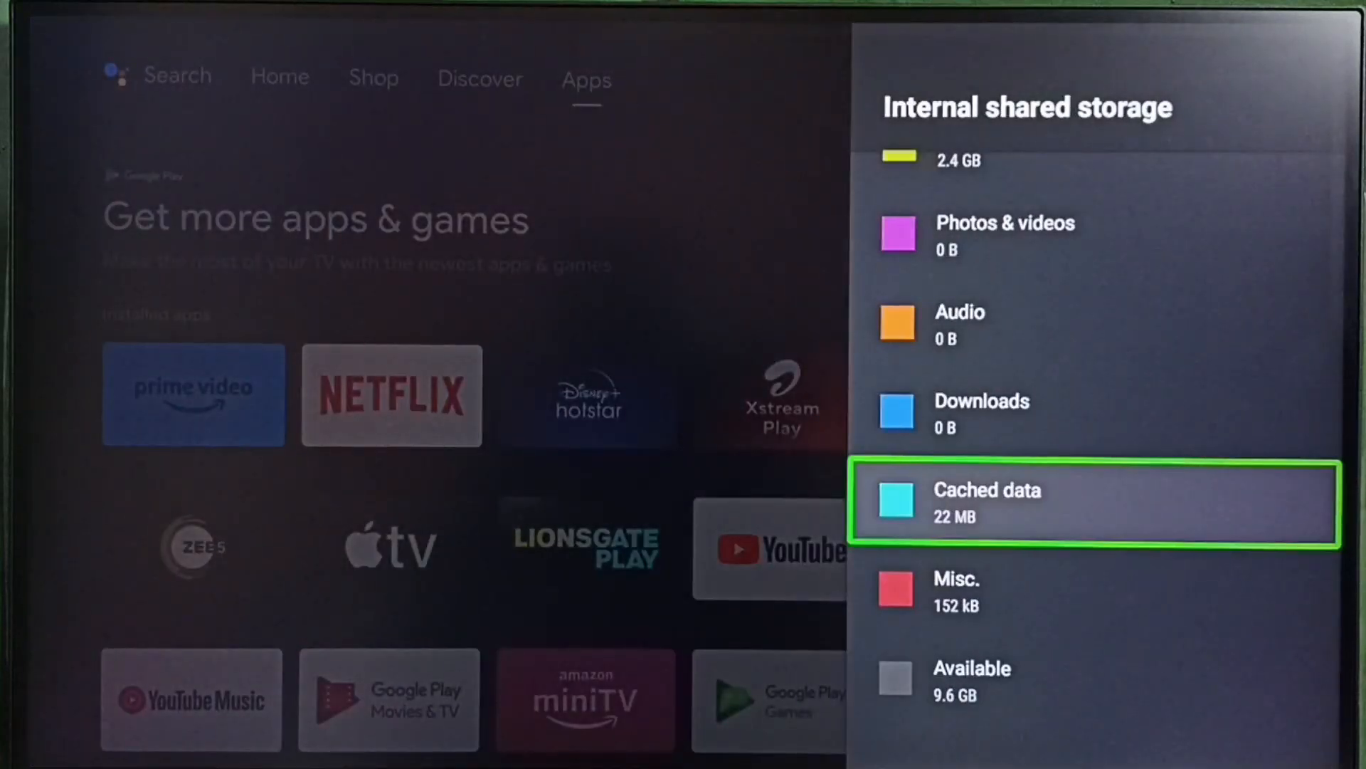